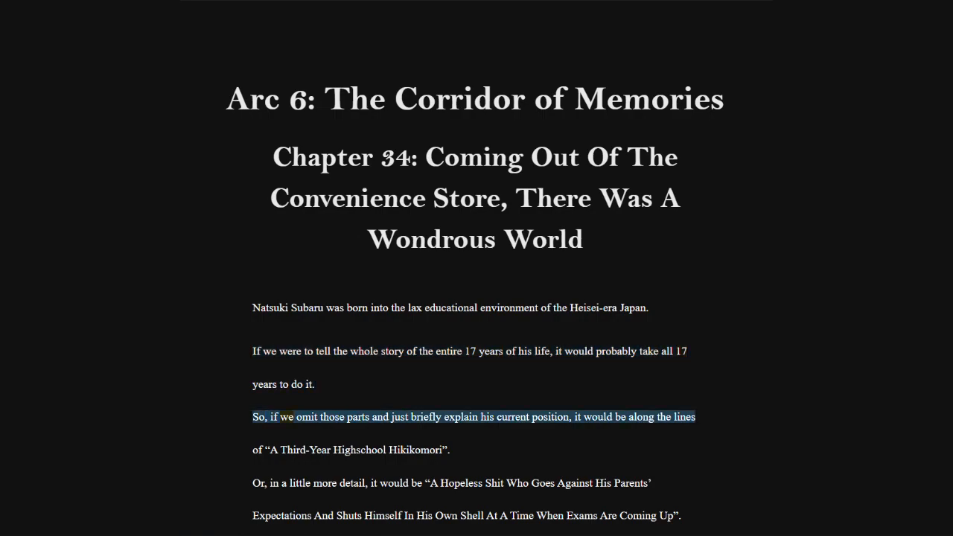
scroll(down, 3)
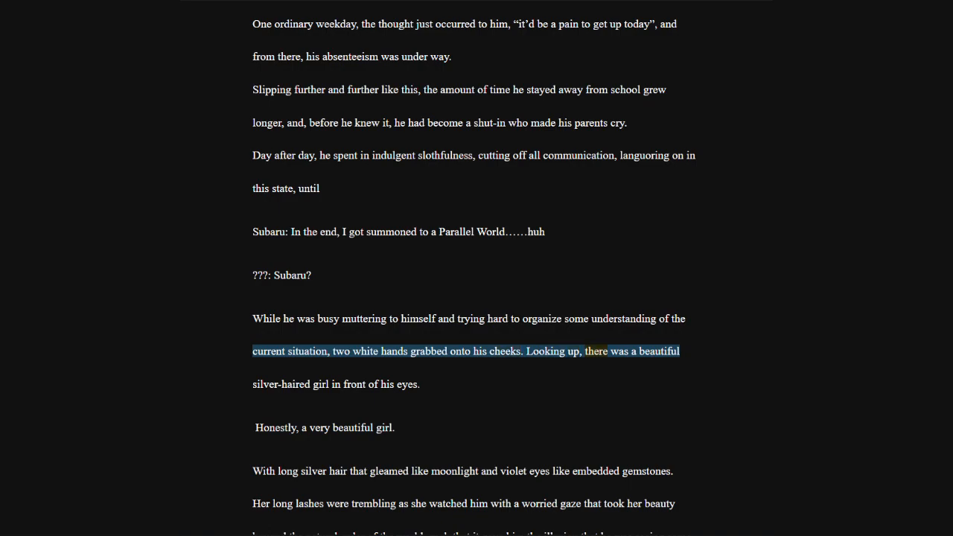
scroll(down, 3)
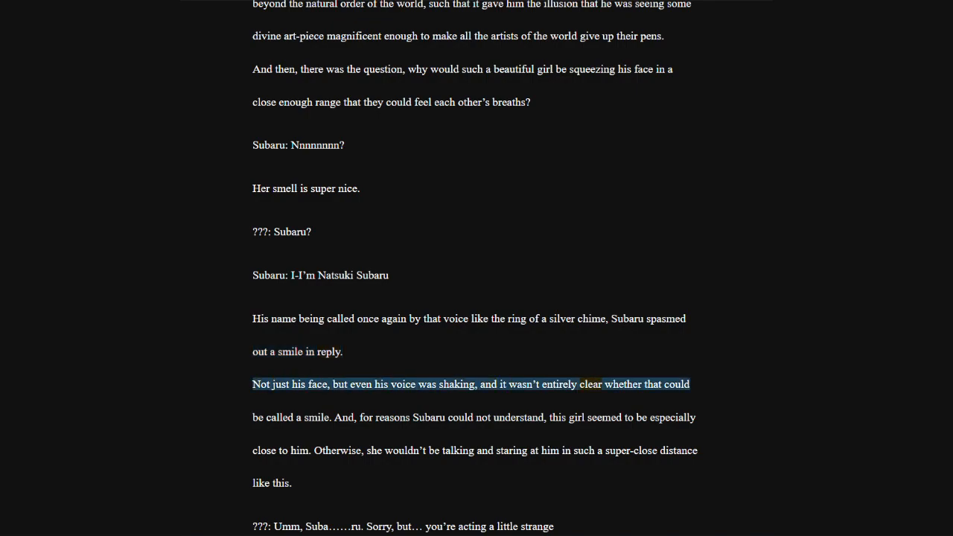
scroll(down, 3)
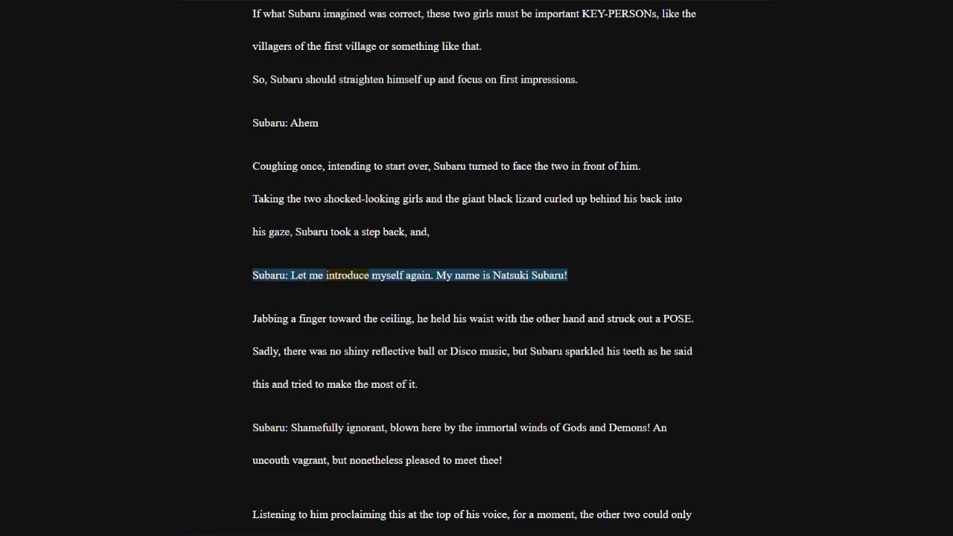
scroll(down, 3)
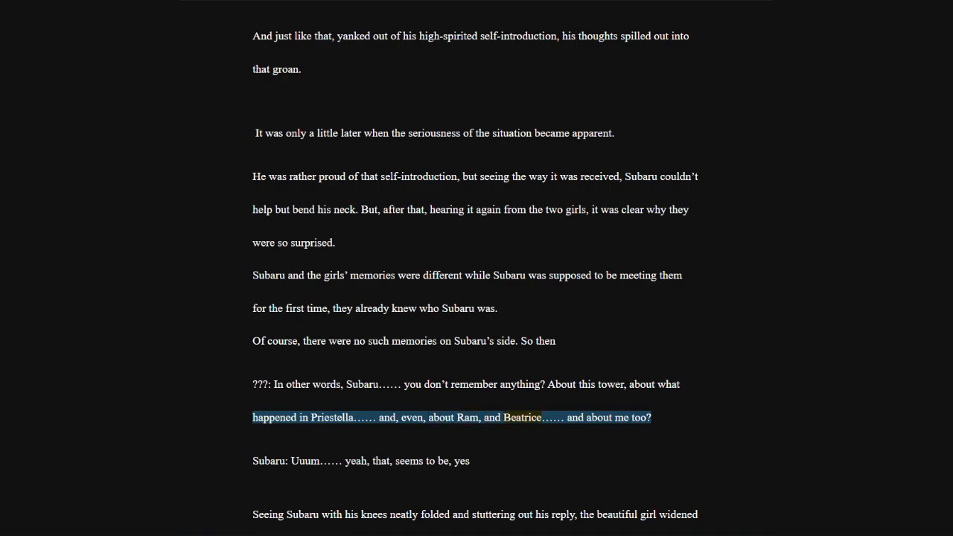
scroll(down, 3)
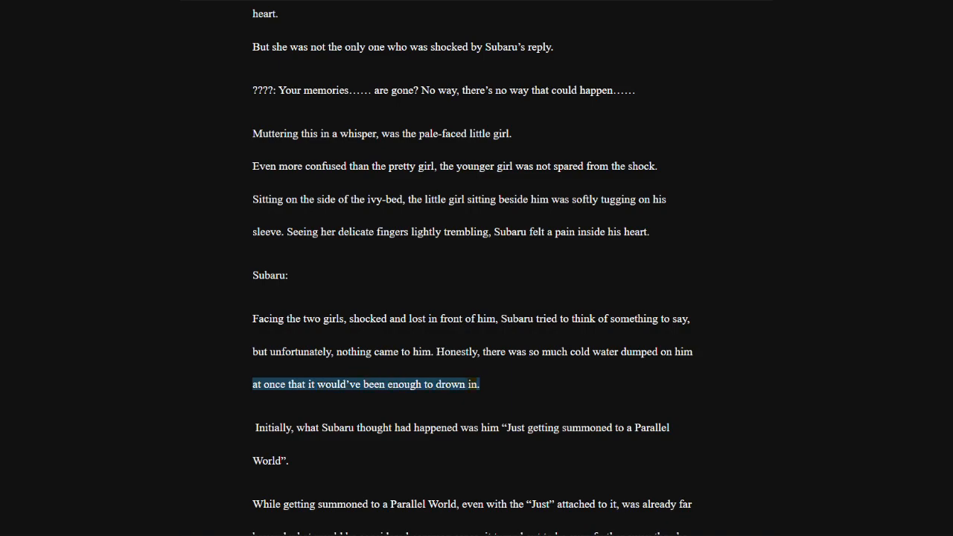
scroll(down, 3)
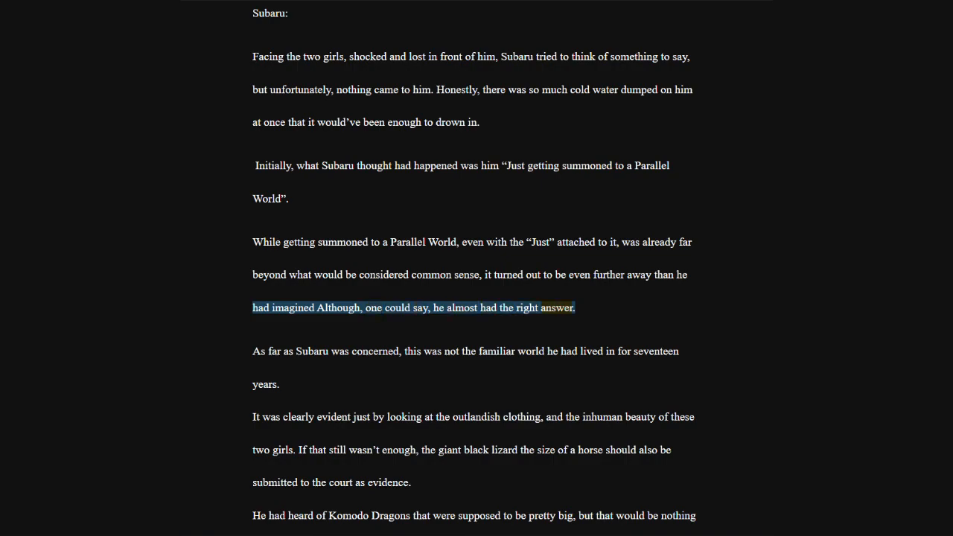
scroll(down, 3)
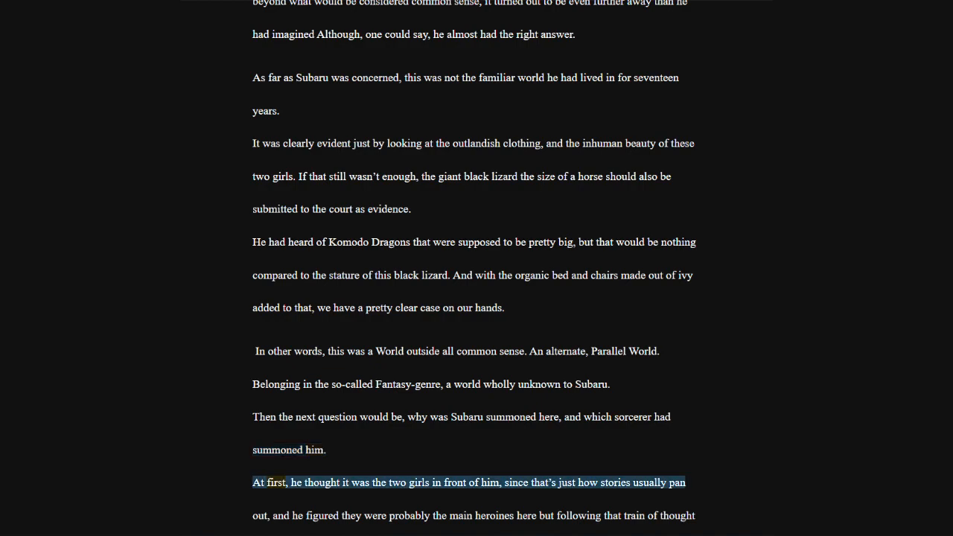
scroll(down, 3)
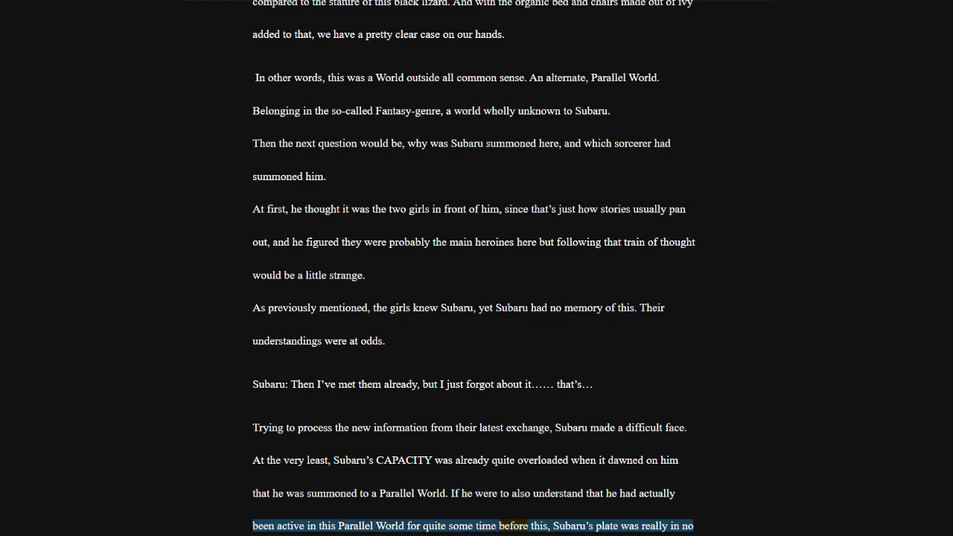
scroll(down, 3)
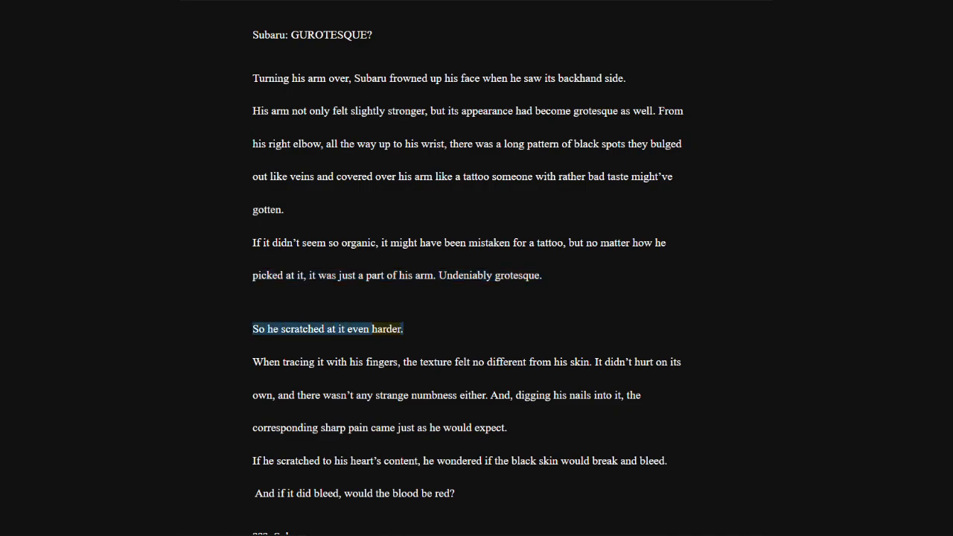
scroll(down, 3)
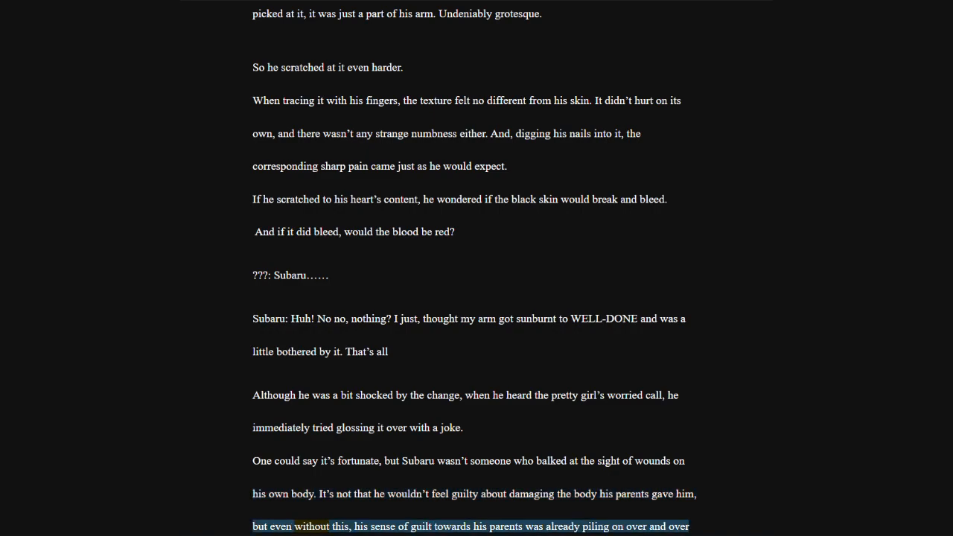
scroll(down, 3)
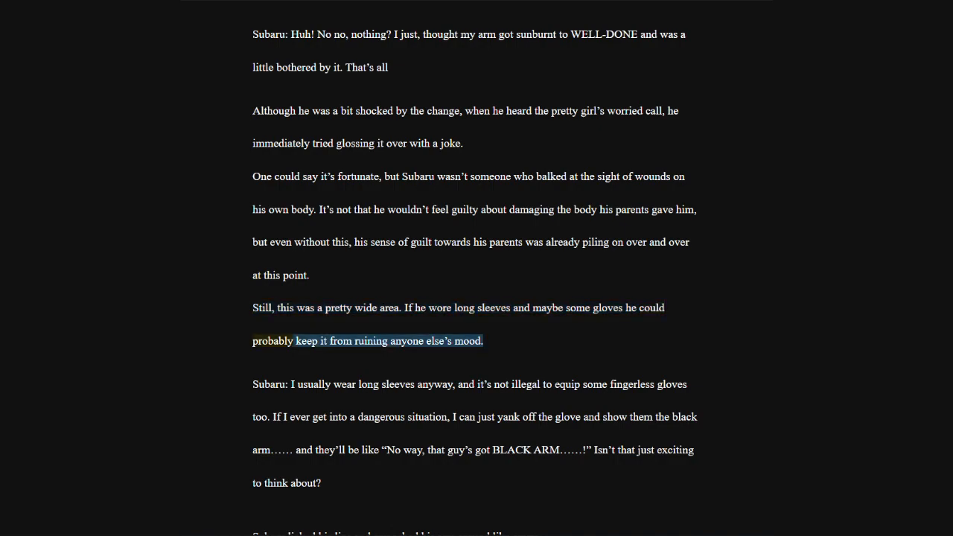
scroll(down, 3)
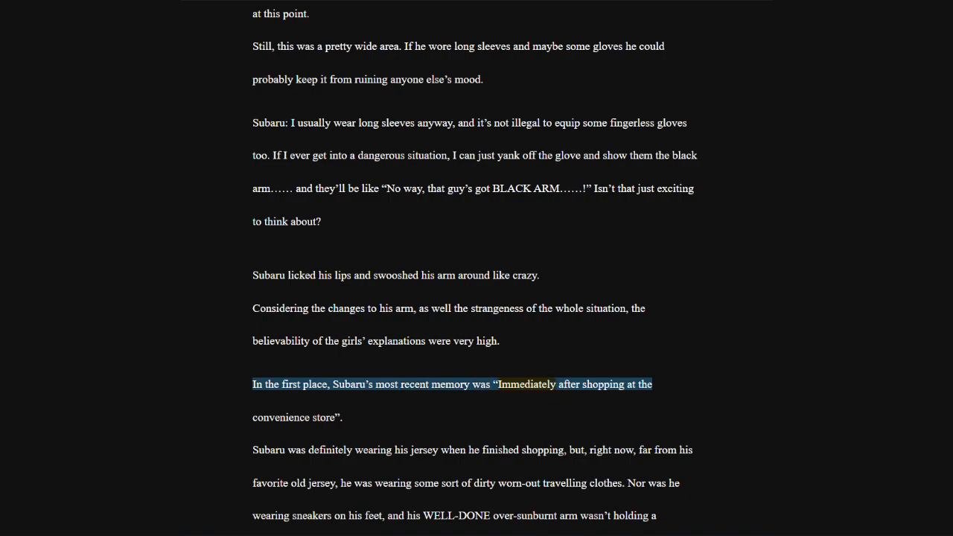
scroll(down, 3)
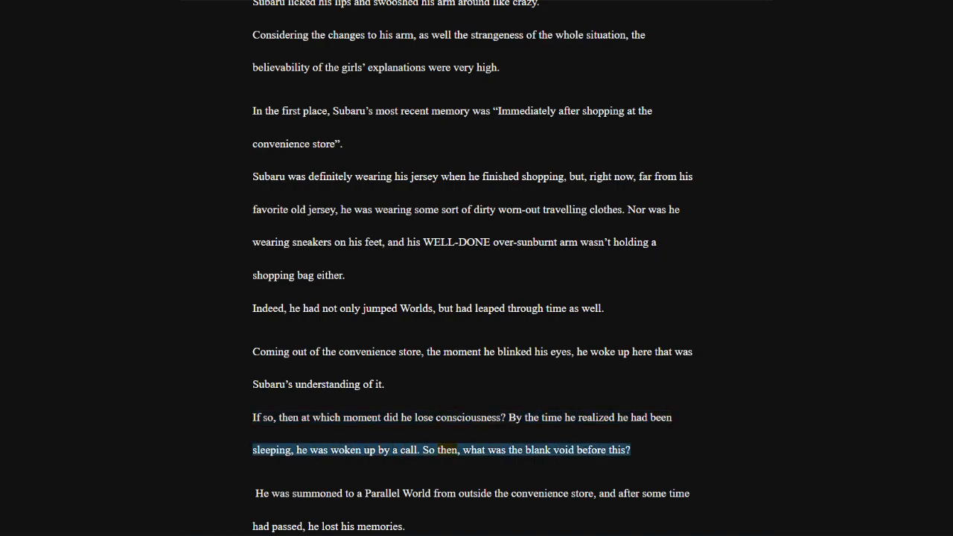
scroll(down, 3)
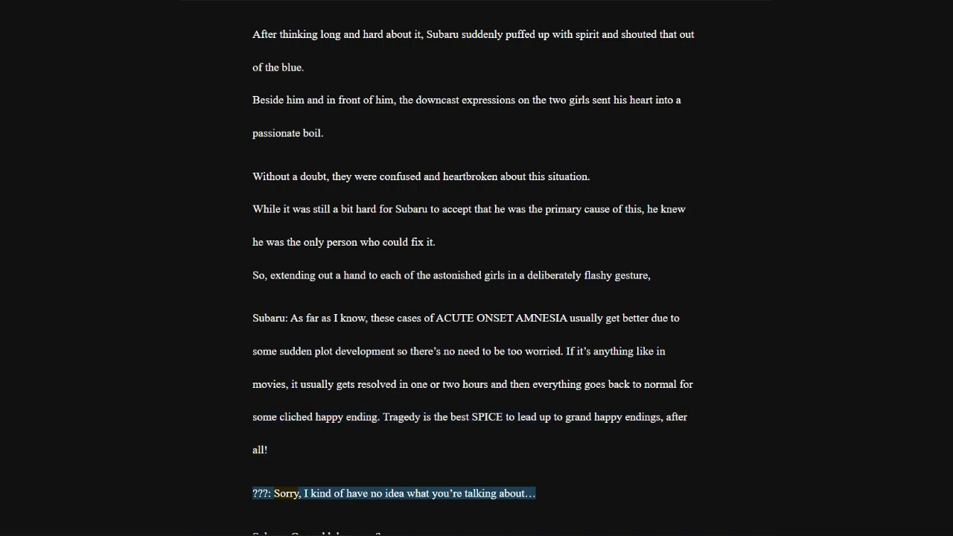
scroll(down, 3)
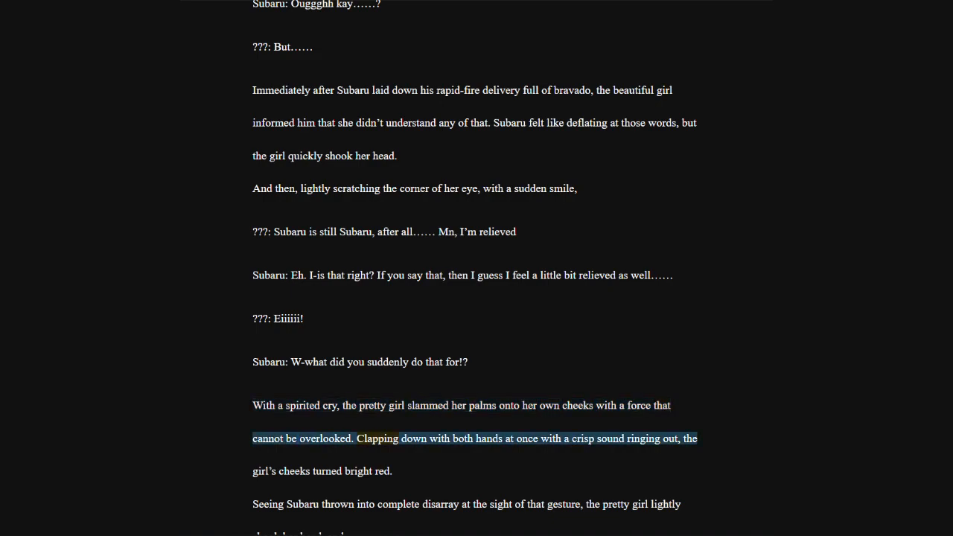
scroll(down, 3)
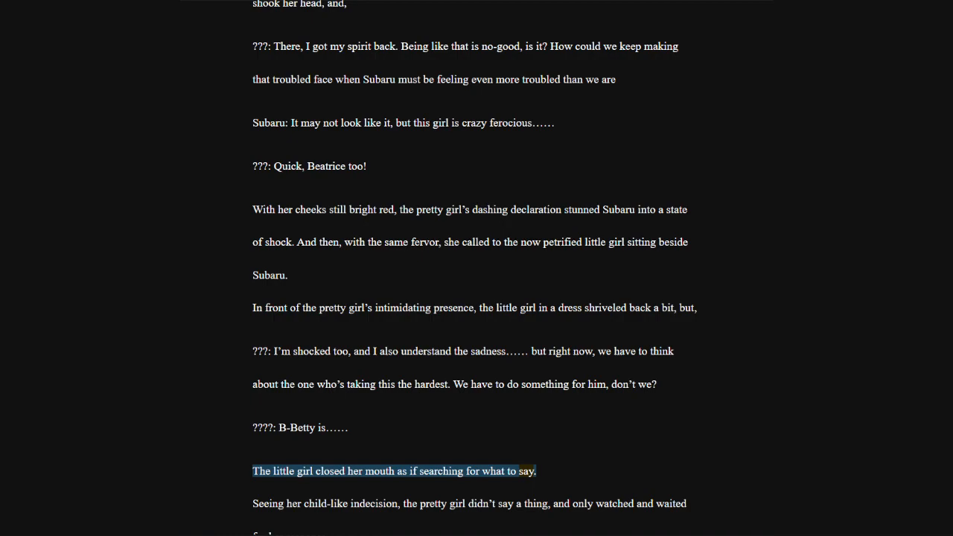
scroll(down, 3)
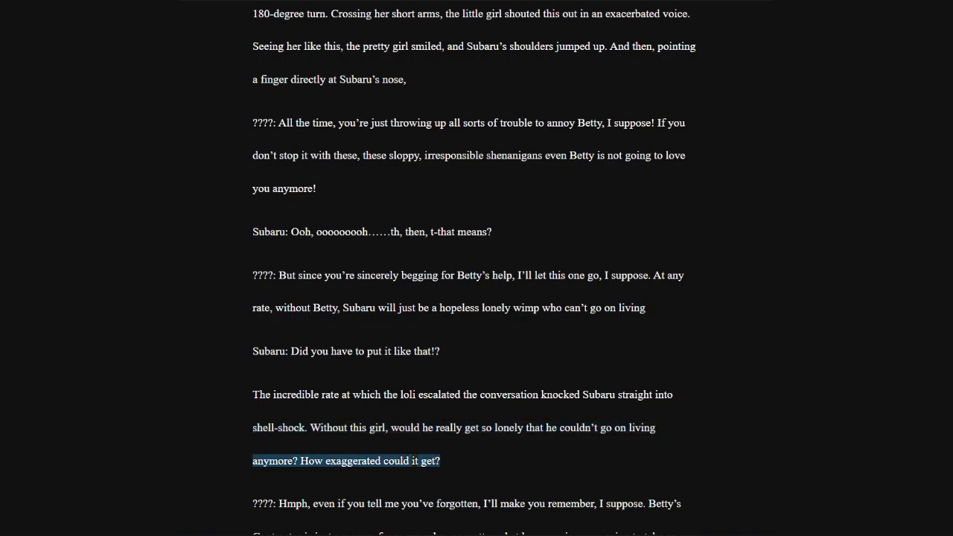
scroll(down, 3)
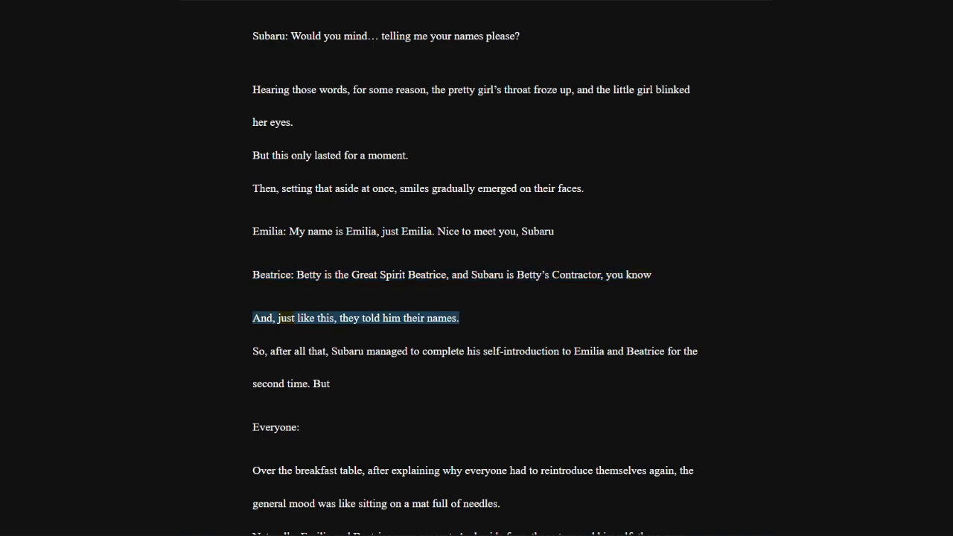
scroll(down, 3)
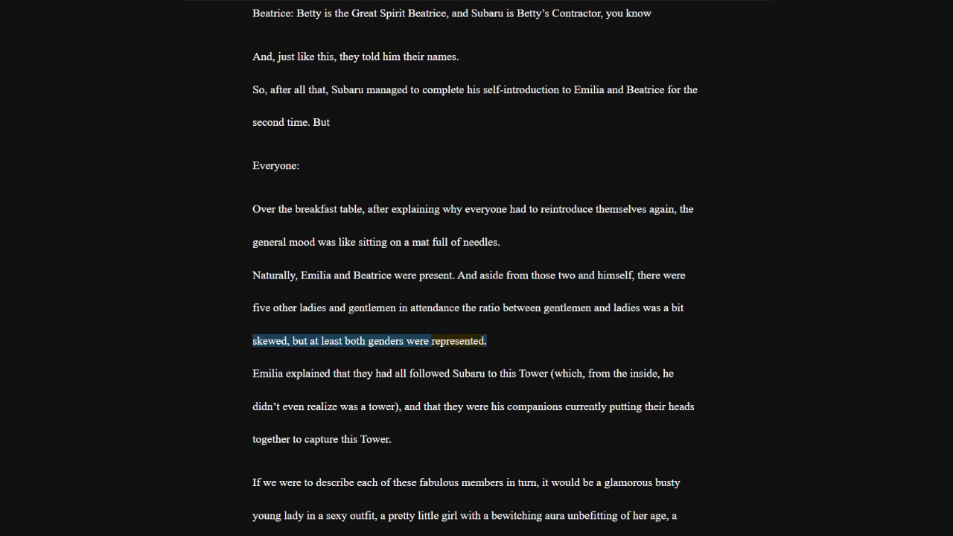
scroll(down, 3)
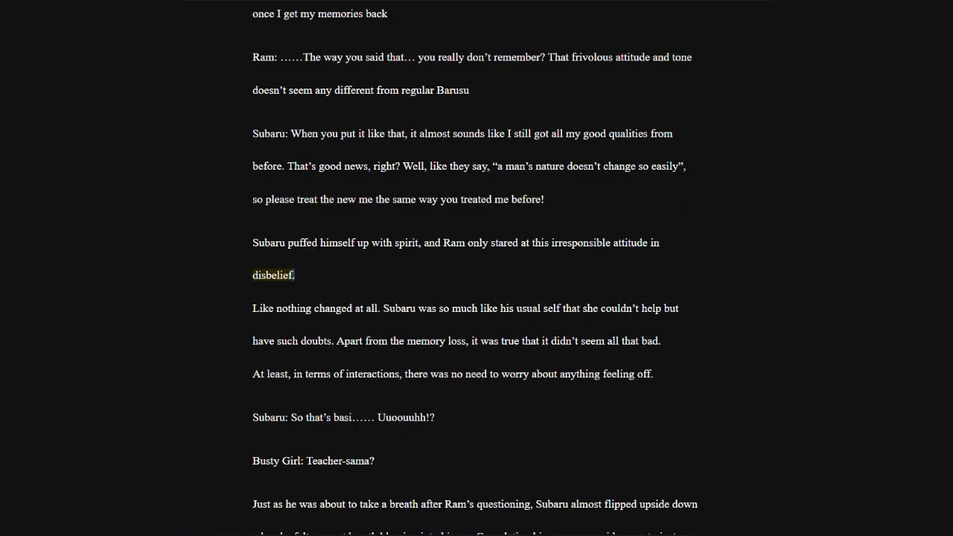
scroll(down, 3)
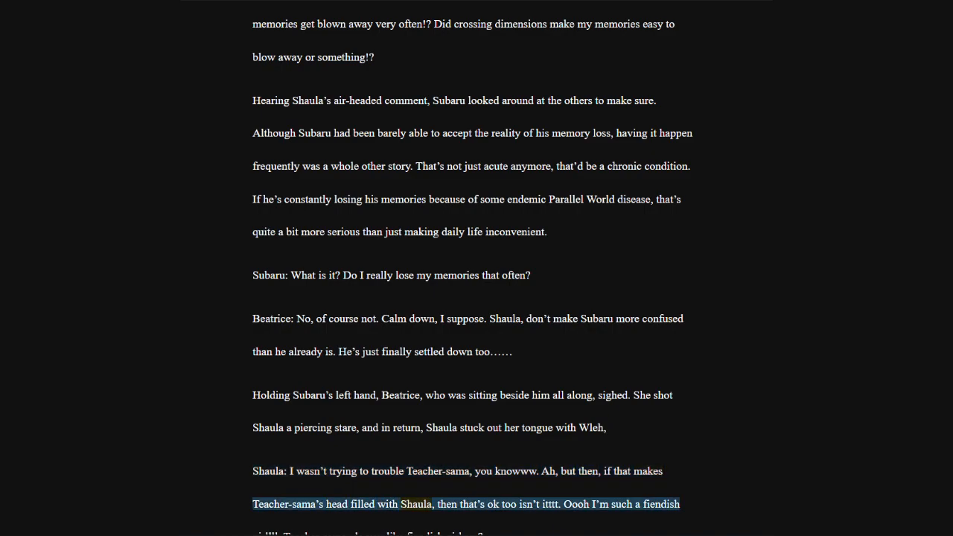
scroll(down, 3)
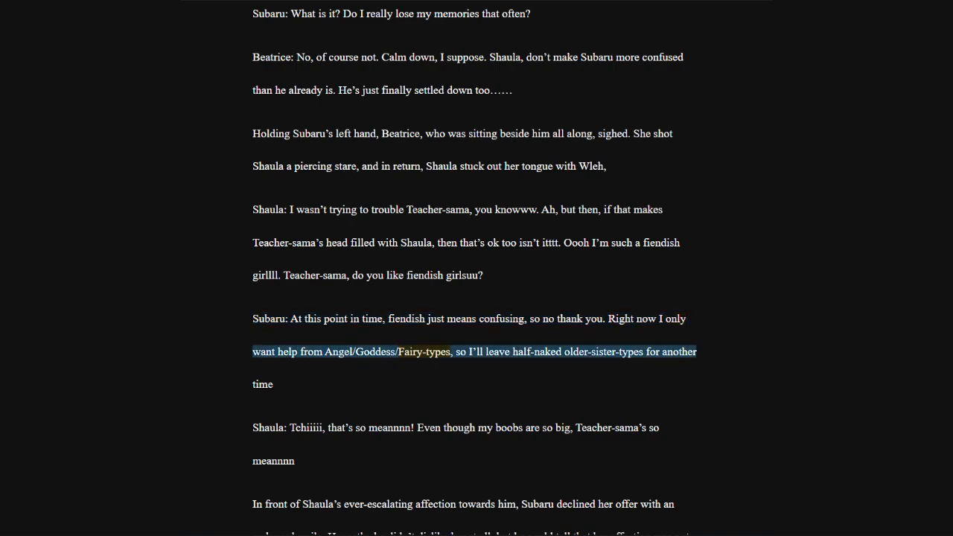
scroll(down, 3)
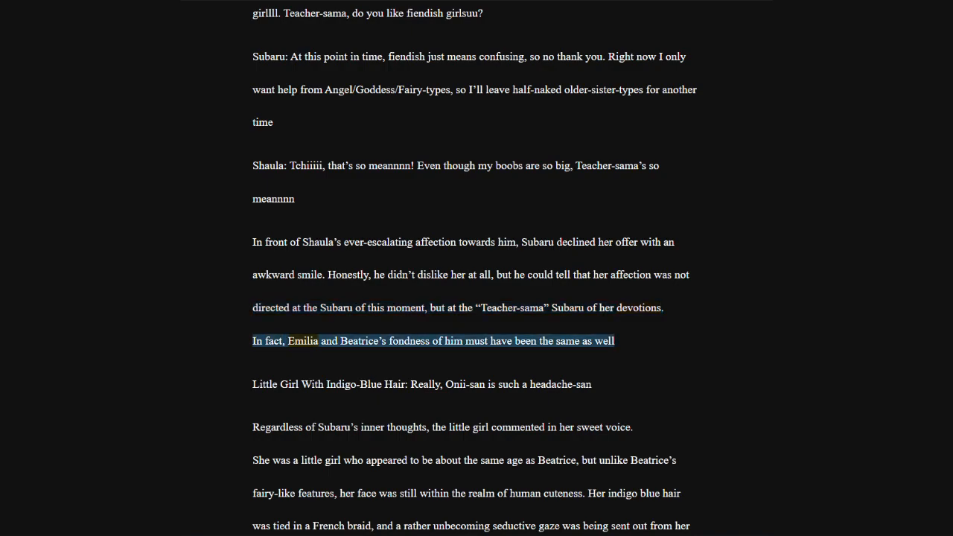
scroll(down, 3)
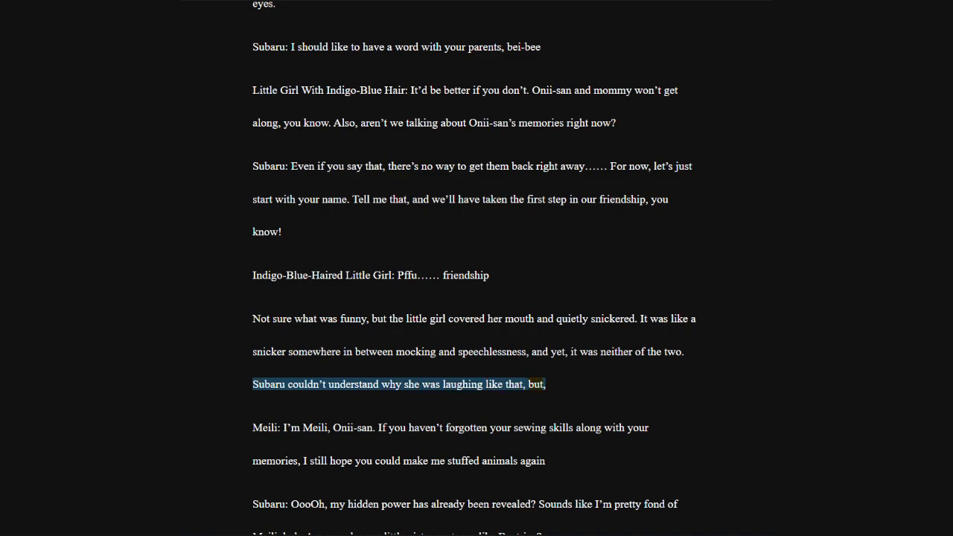
scroll(down, 3)
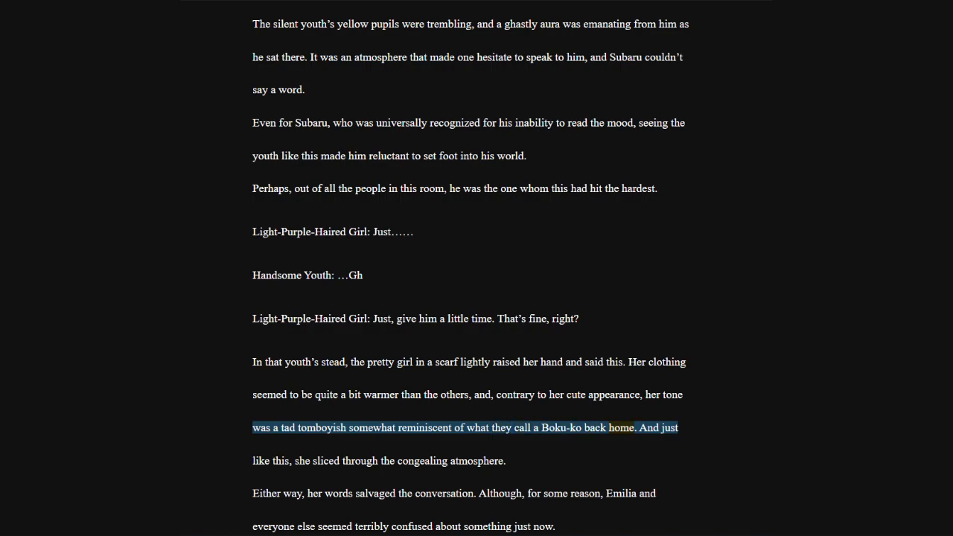
scroll(down, 3)
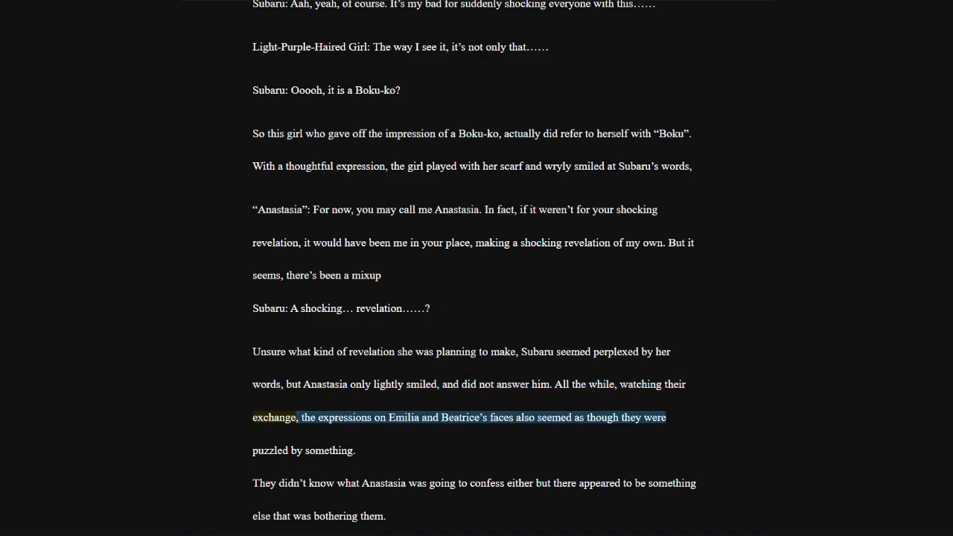
scroll(down, 3)
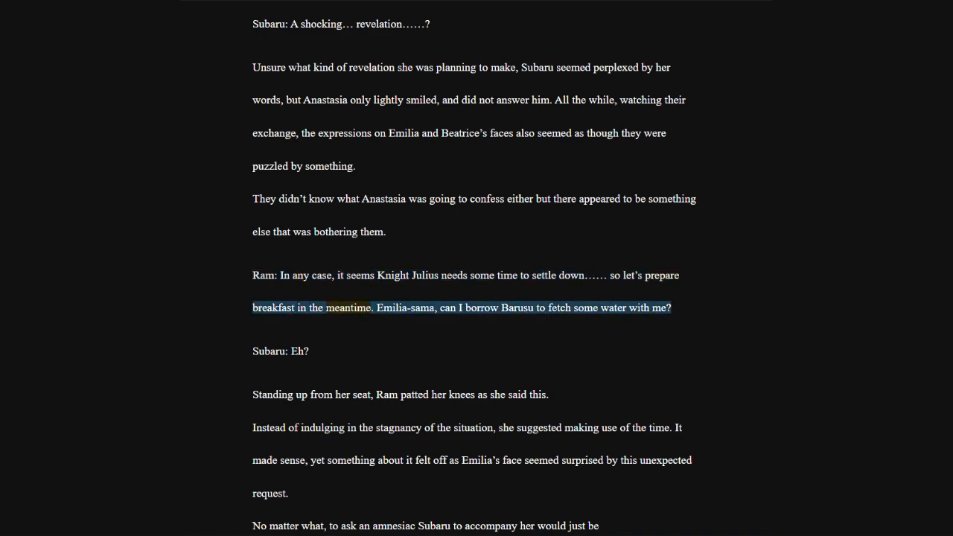
scroll(down, 3)
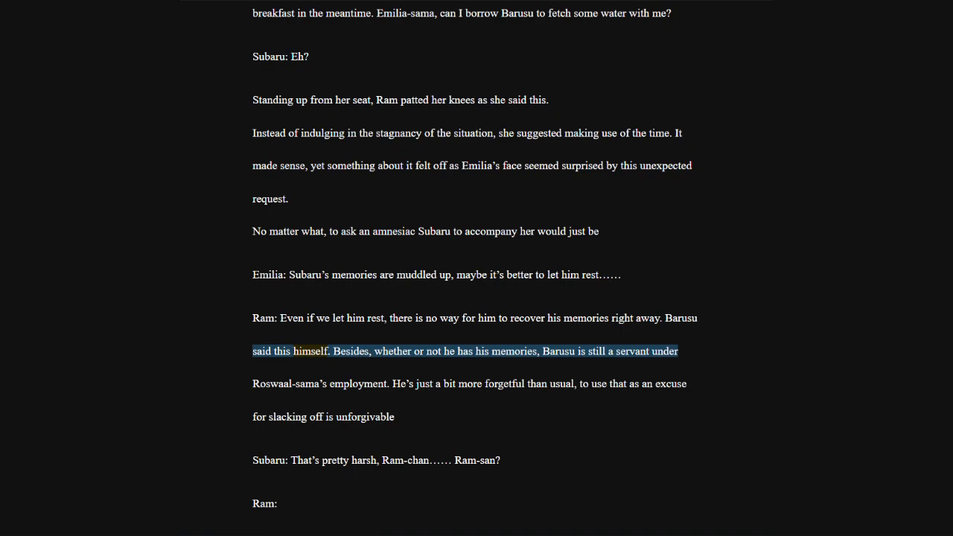
scroll(down, 3)
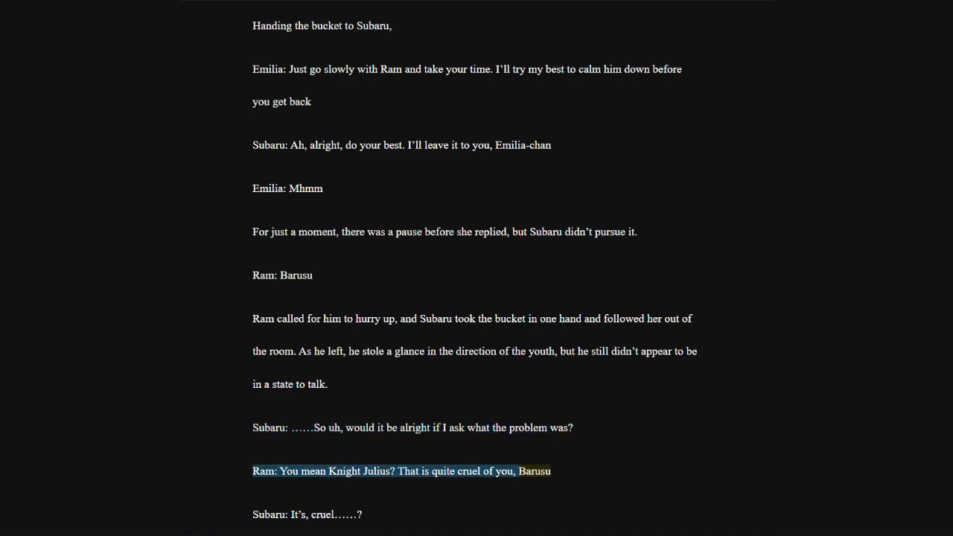
scroll(down, 3)
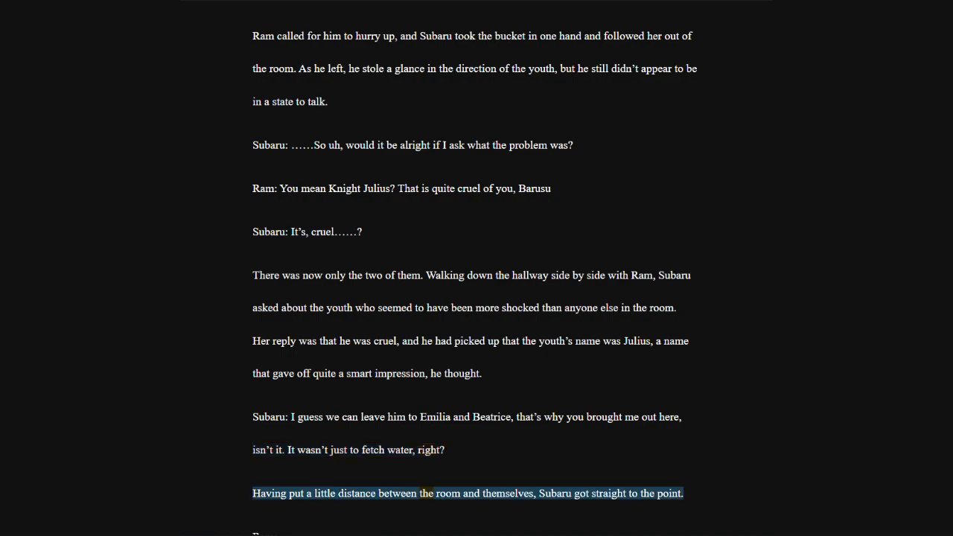
scroll(down, 3)
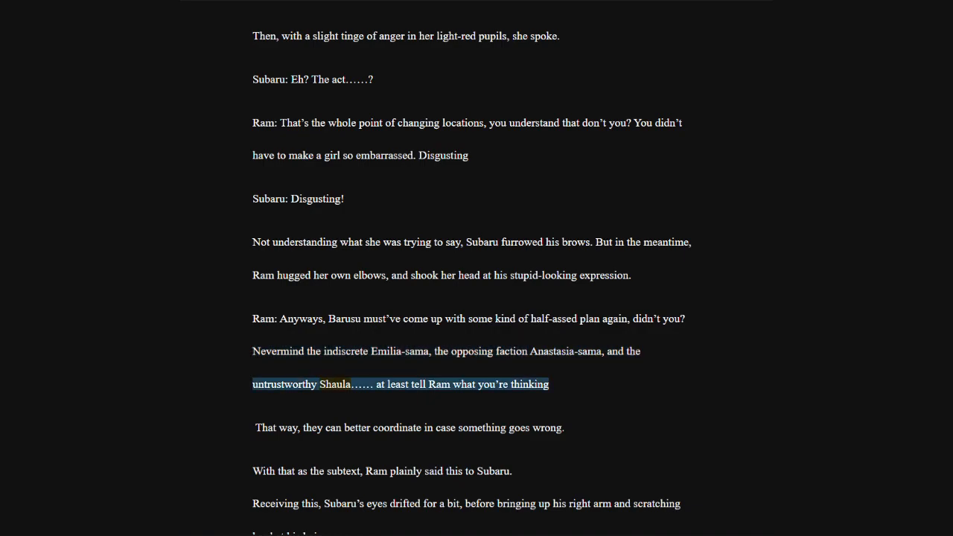
scroll(down, 3)
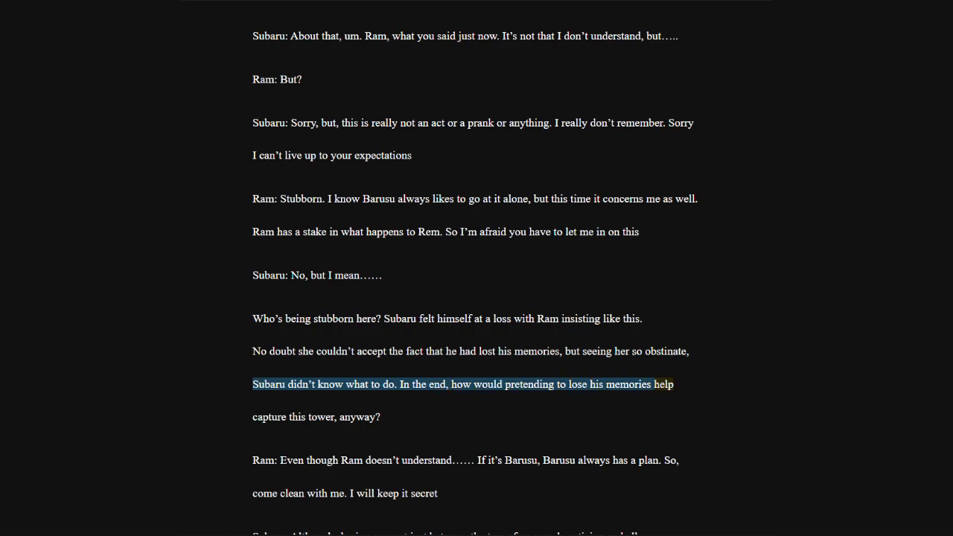
scroll(down, 3)
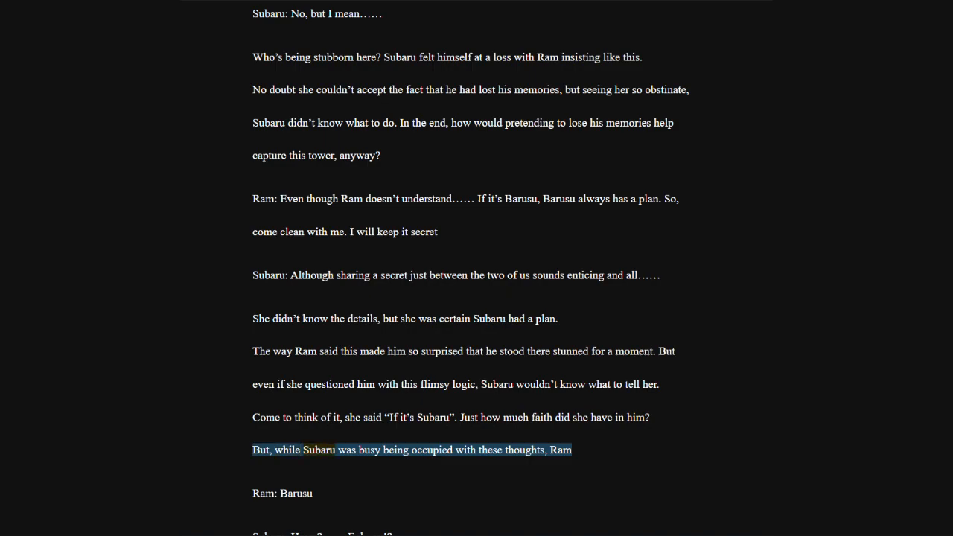
scroll(down, 3)
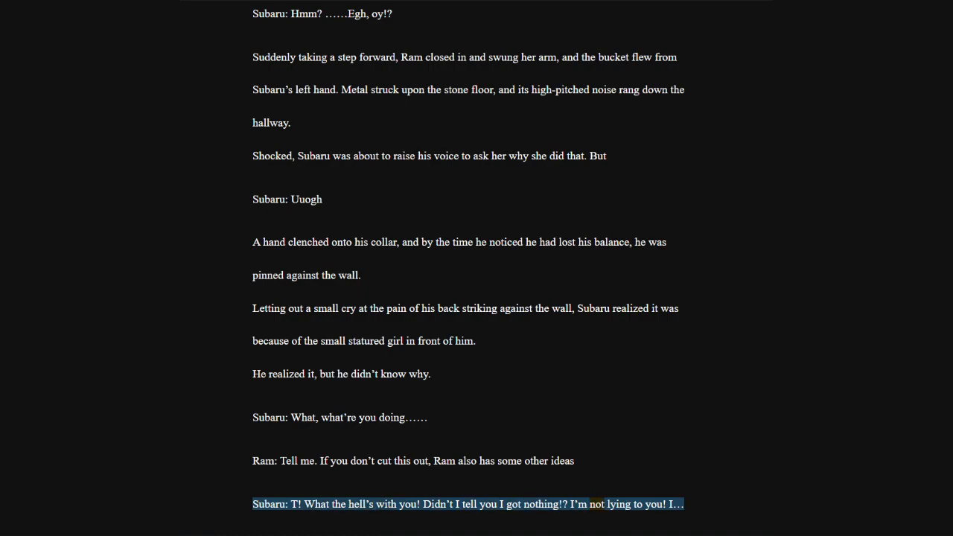
scroll(down, 3)
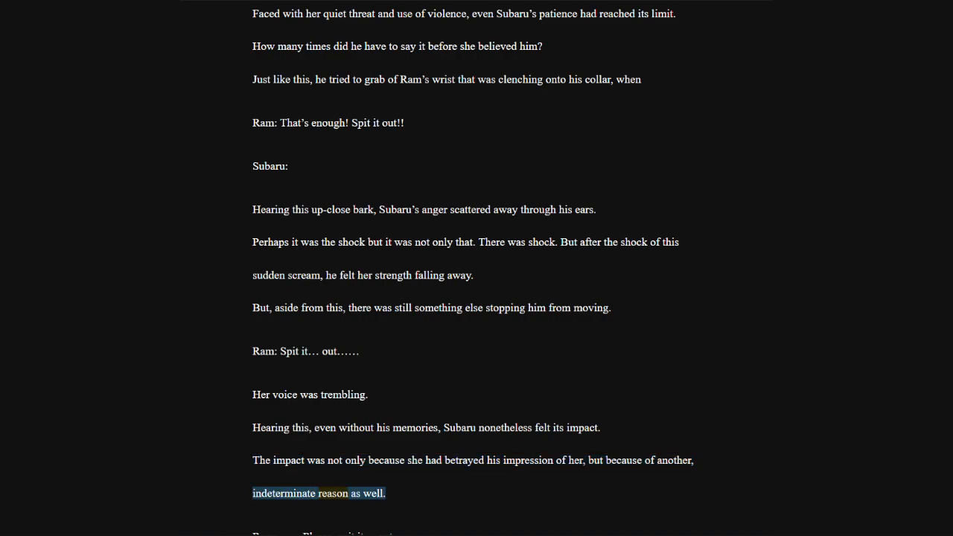
scroll(down, 3)
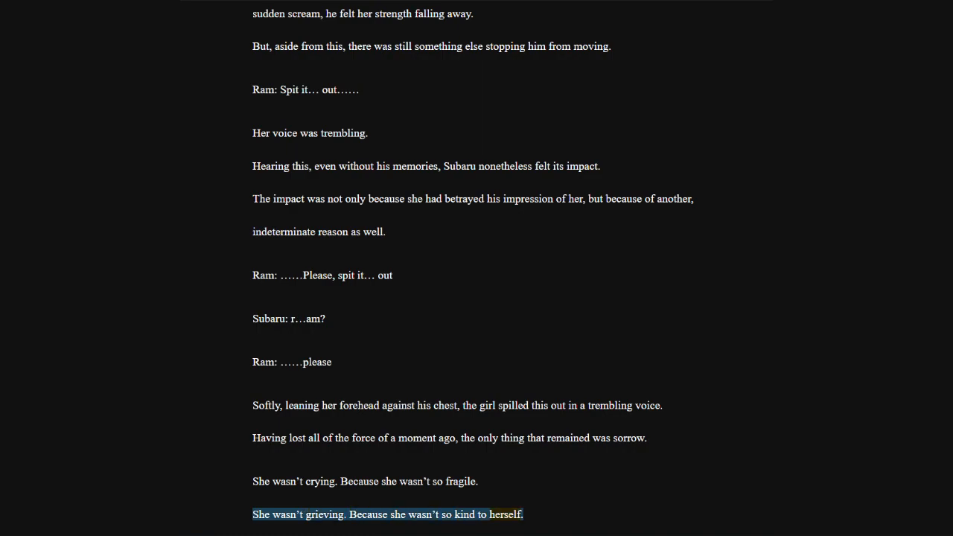
scroll(down, 3)
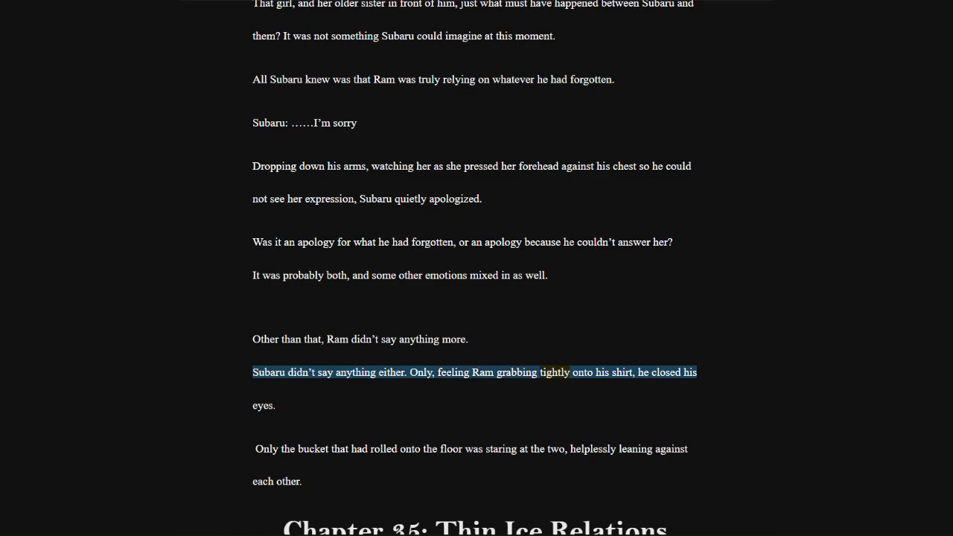
scroll(down, 3)
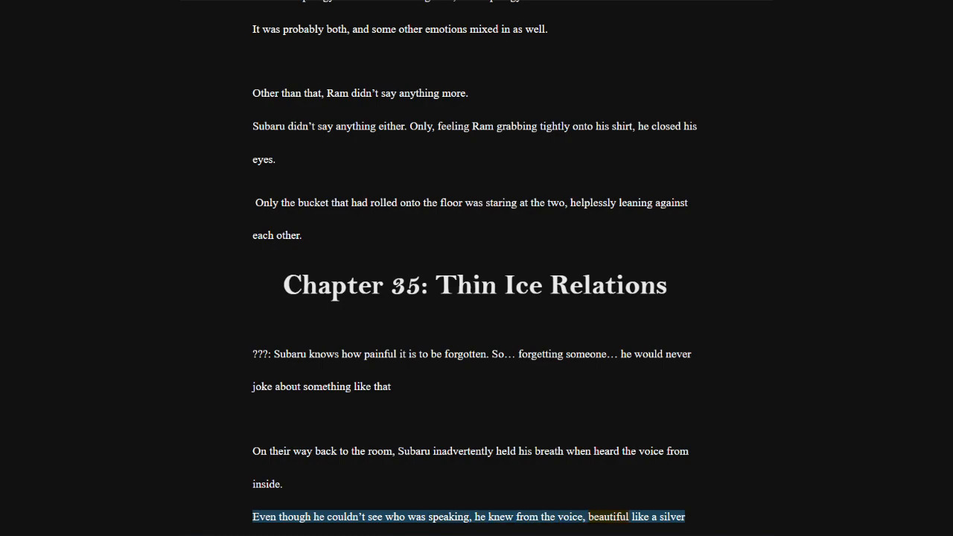
scroll(down, 3)
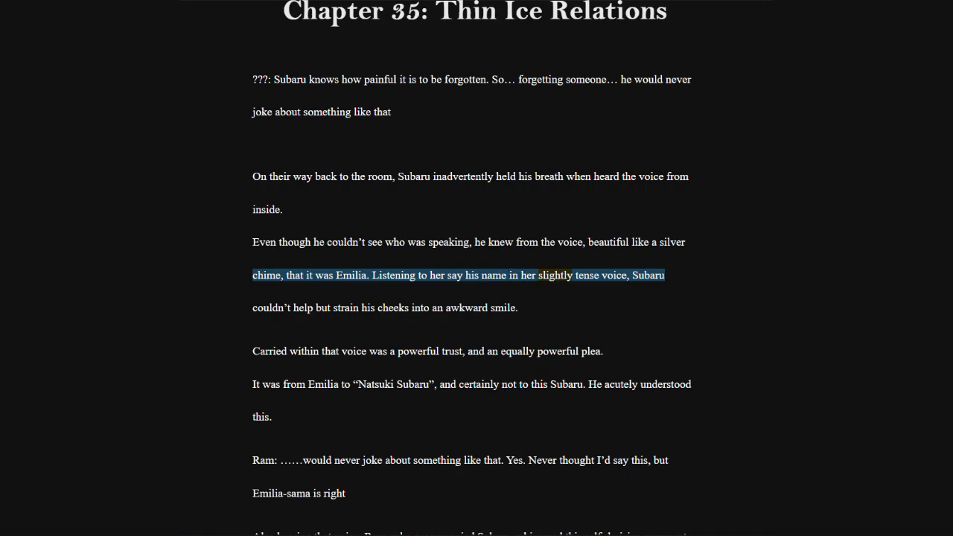
scroll(down, 3)
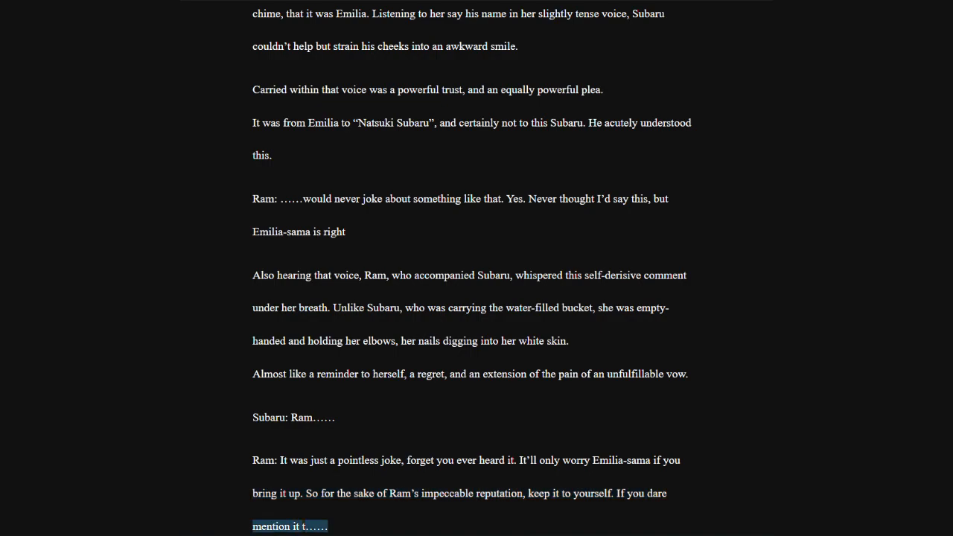
scroll(down, 3)
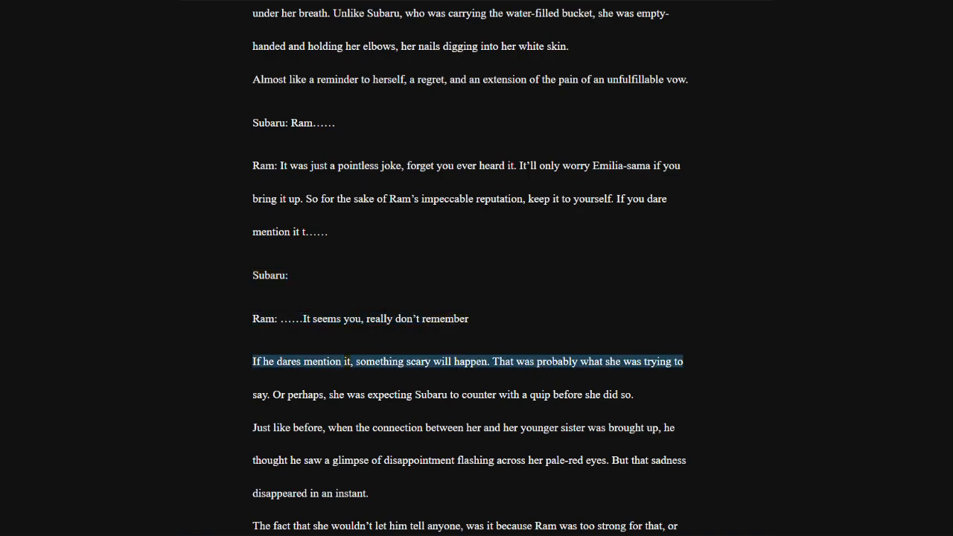
scroll(down, 3)
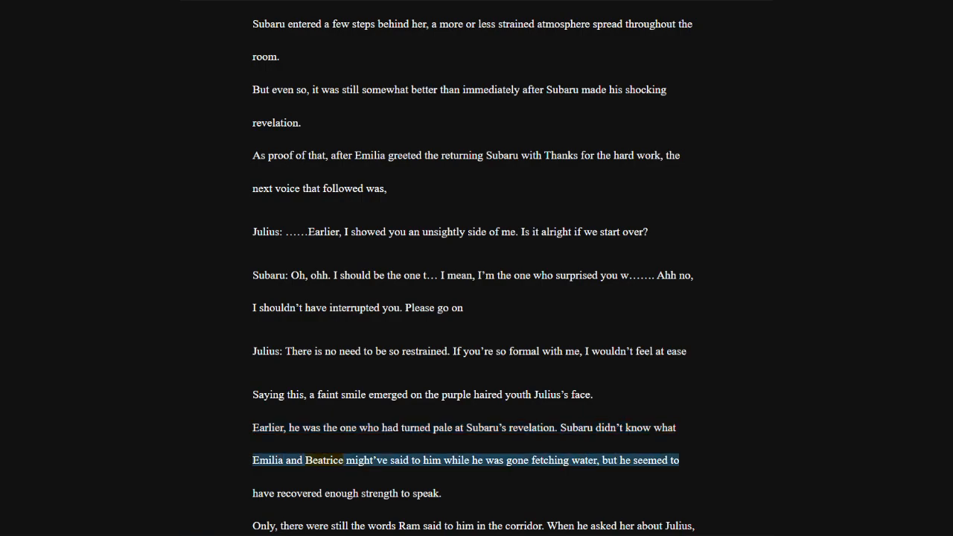
scroll(down, 3)
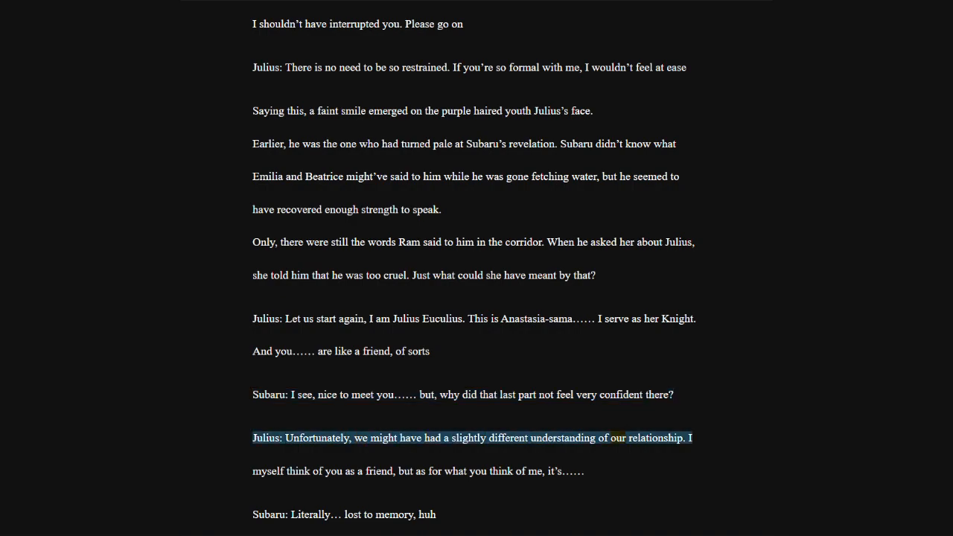
scroll(down, 3)
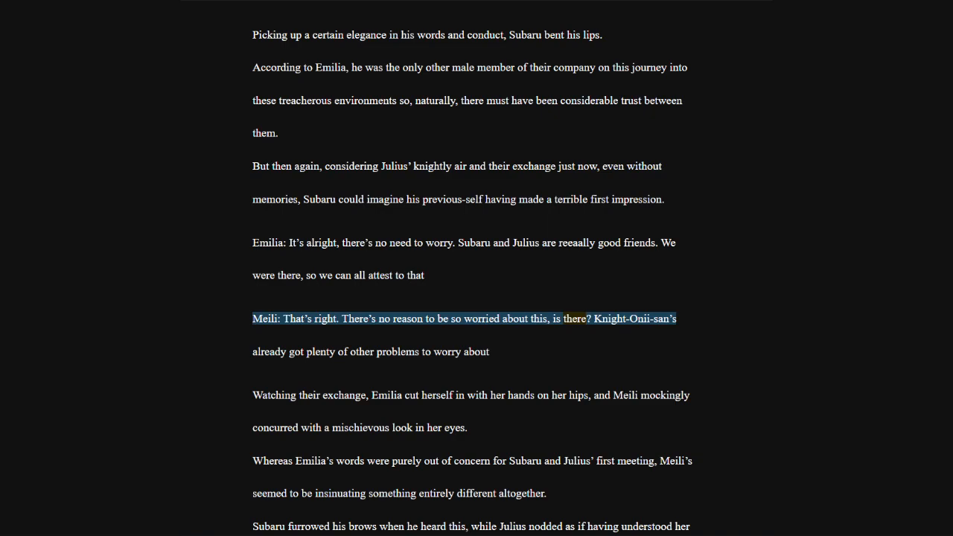
scroll(down, 3)
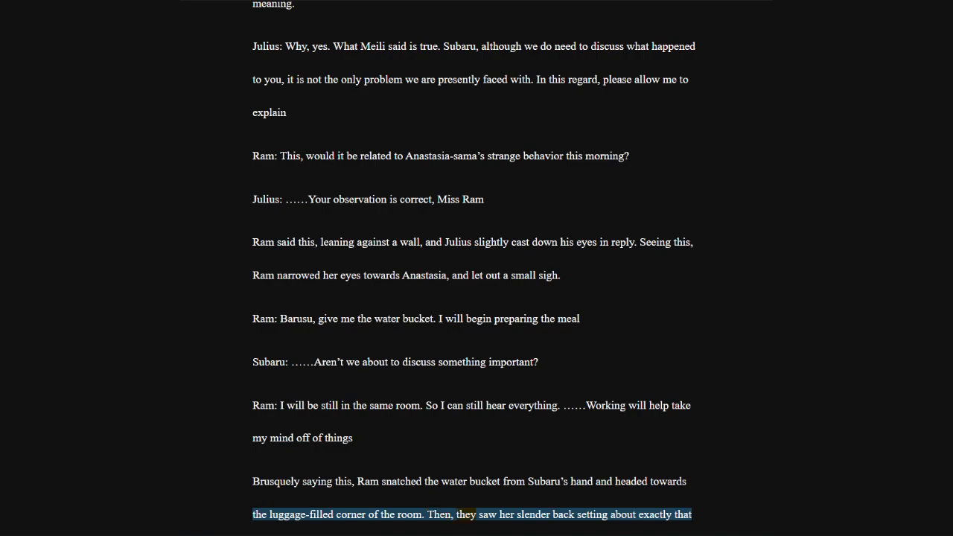
scroll(down, 3)
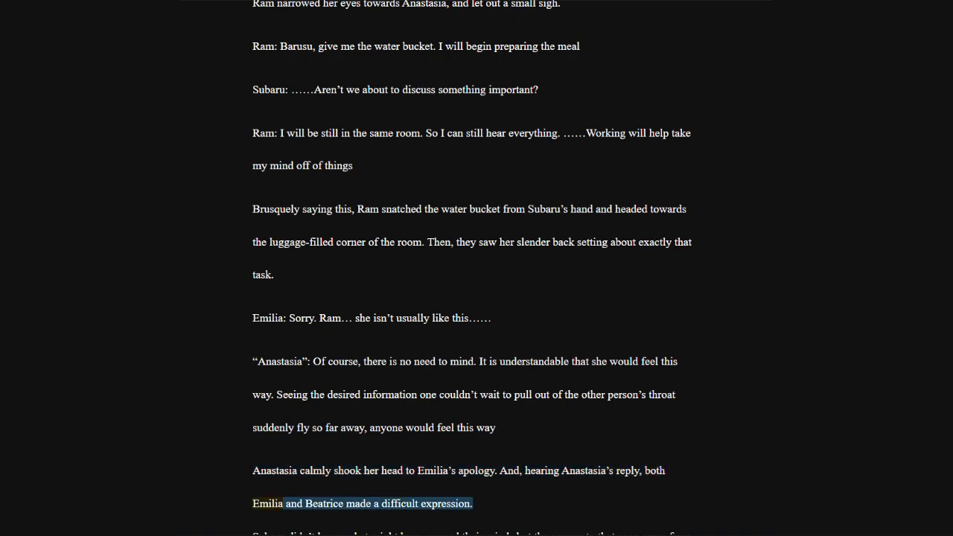
scroll(down, 3)
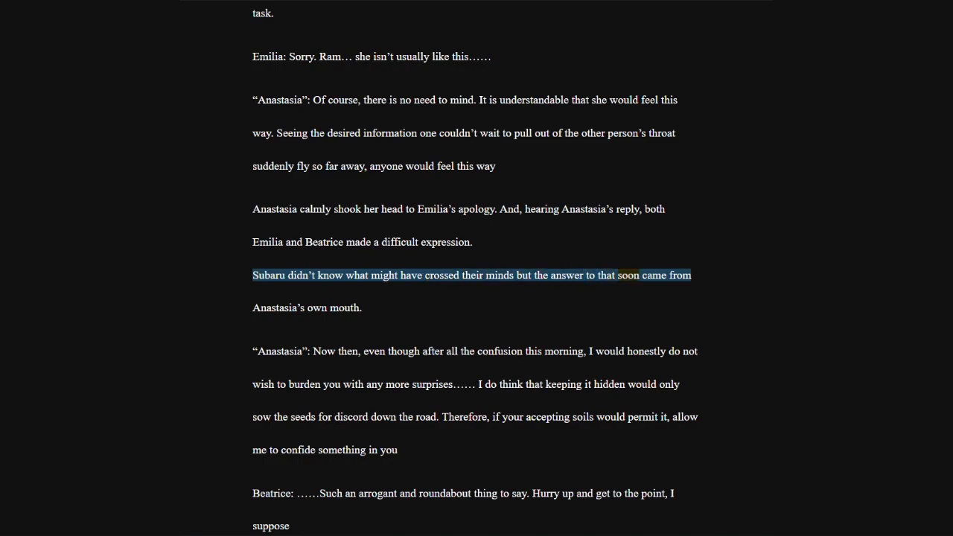
scroll(down, 3)
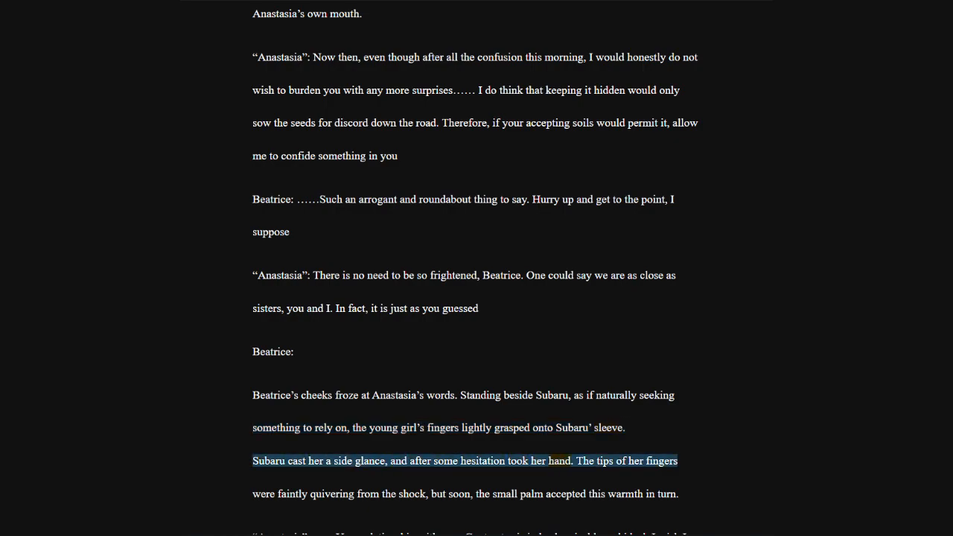
scroll(down, 3)
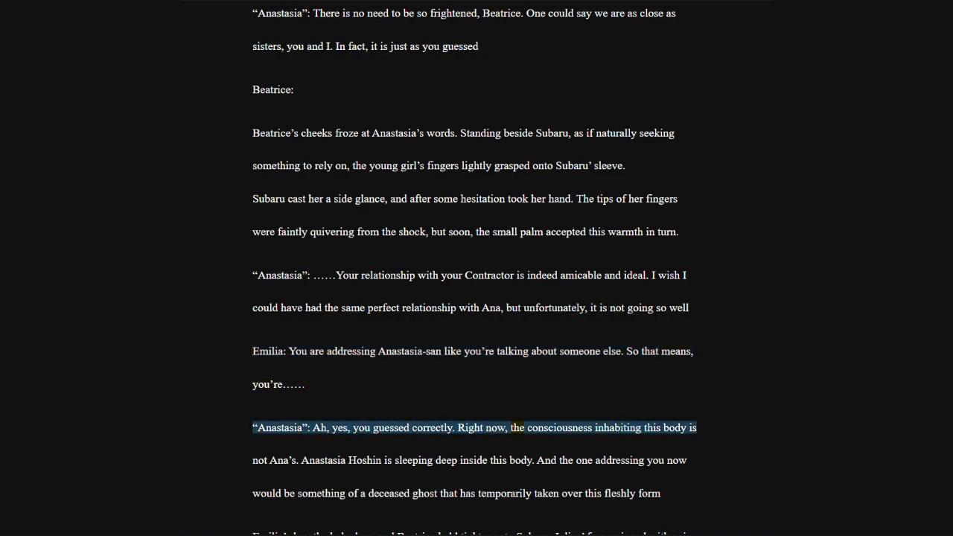
scroll(down, 3)
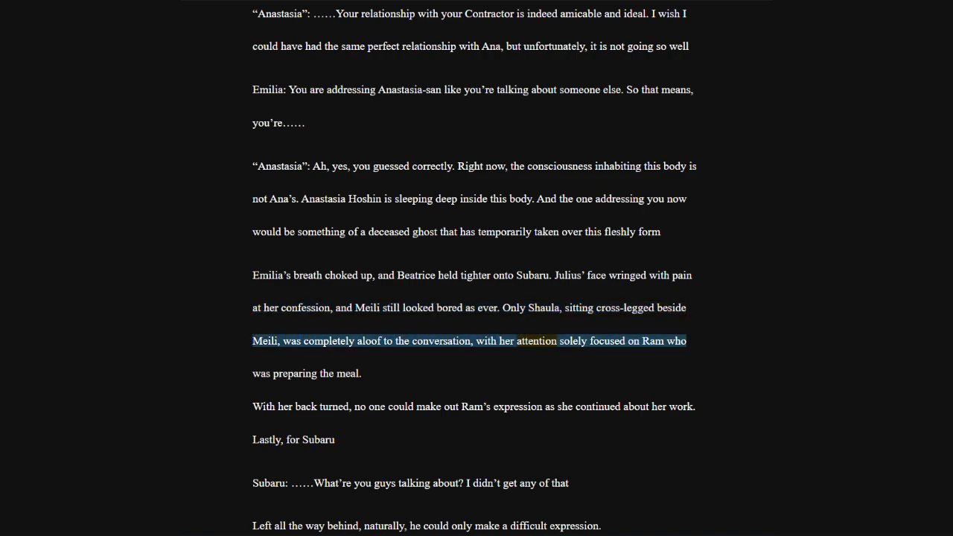
scroll(down, 3)
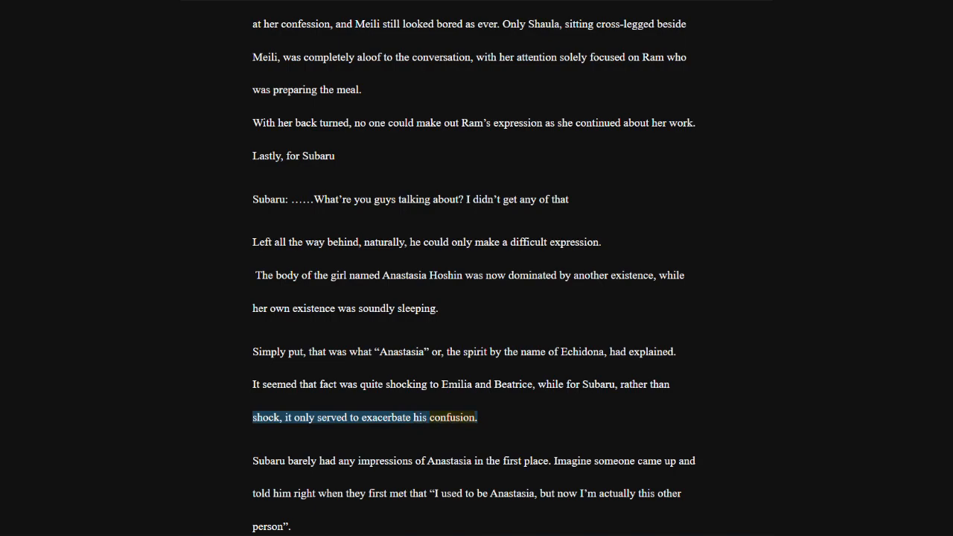
scroll(down, 3)
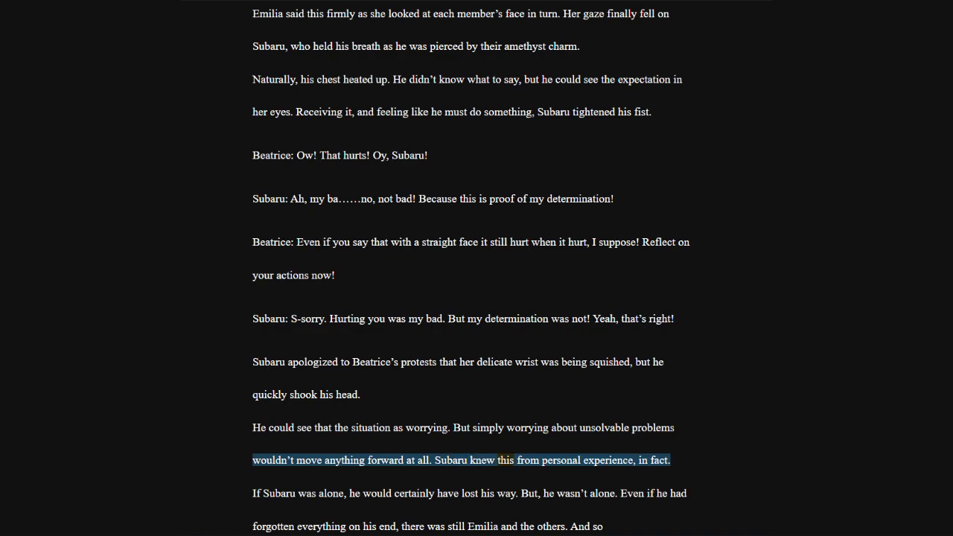
scroll(down, 3)
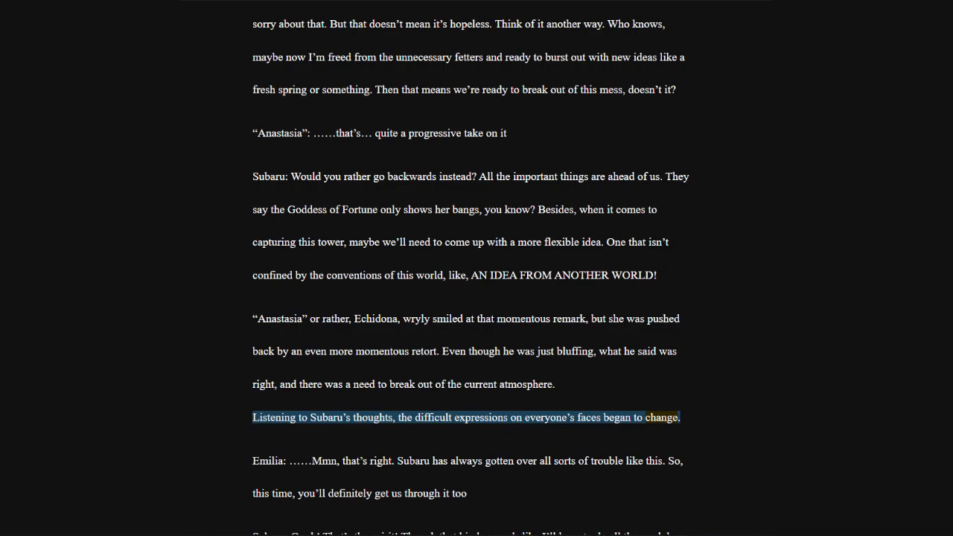
scroll(down, 3)
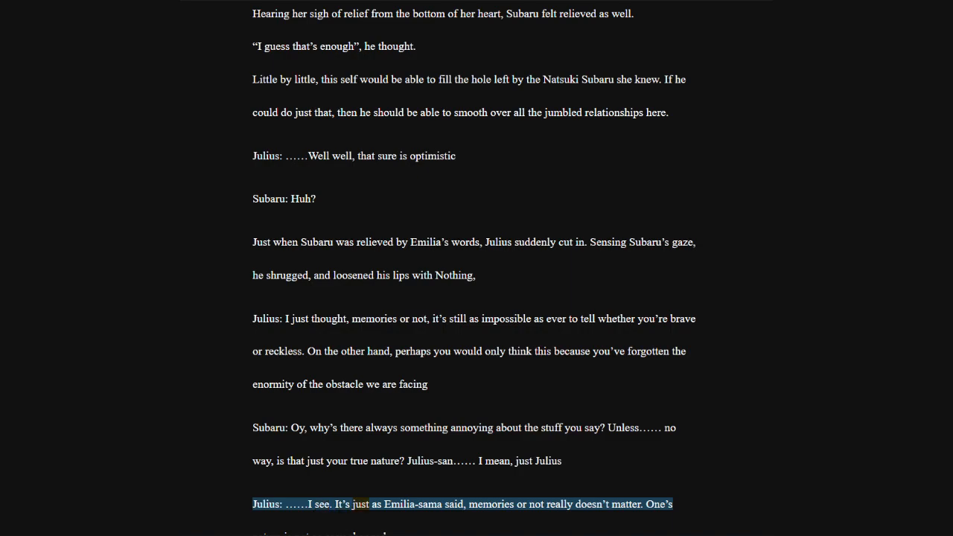
scroll(down, 3)
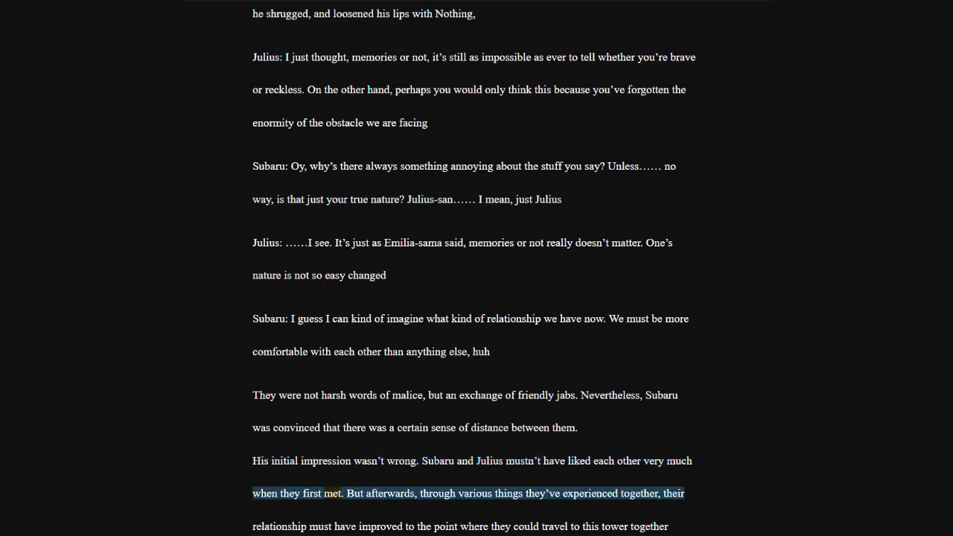
scroll(down, 3)
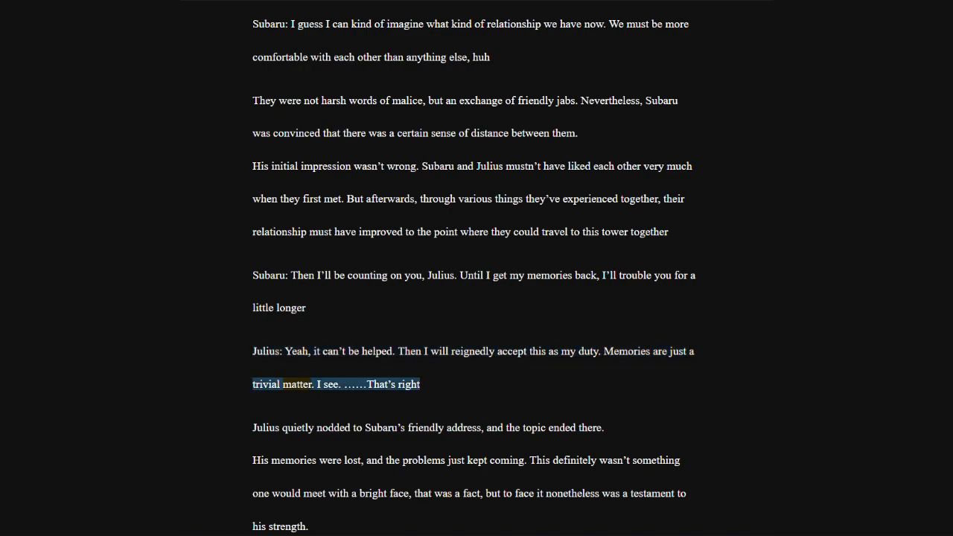
scroll(down, 3)
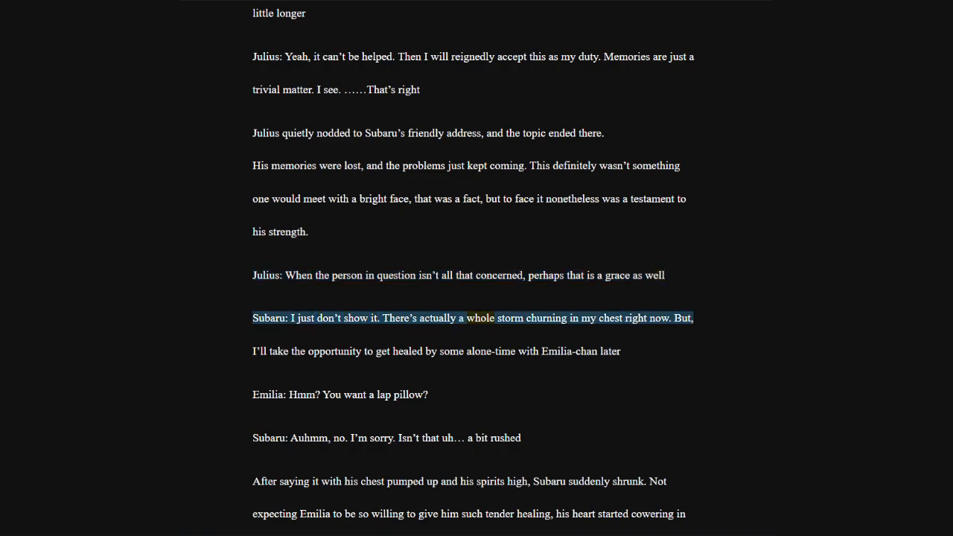
scroll(down, 3)
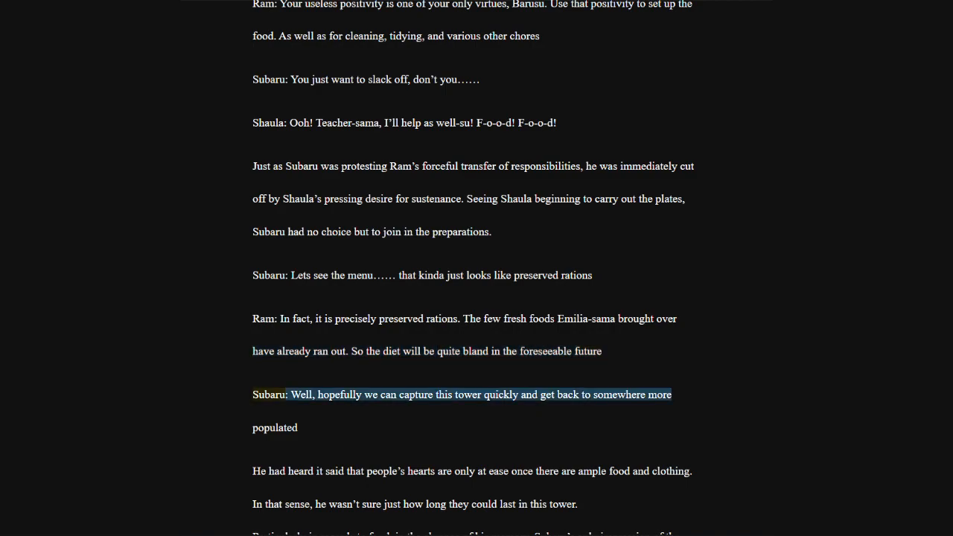
scroll(down, 3)
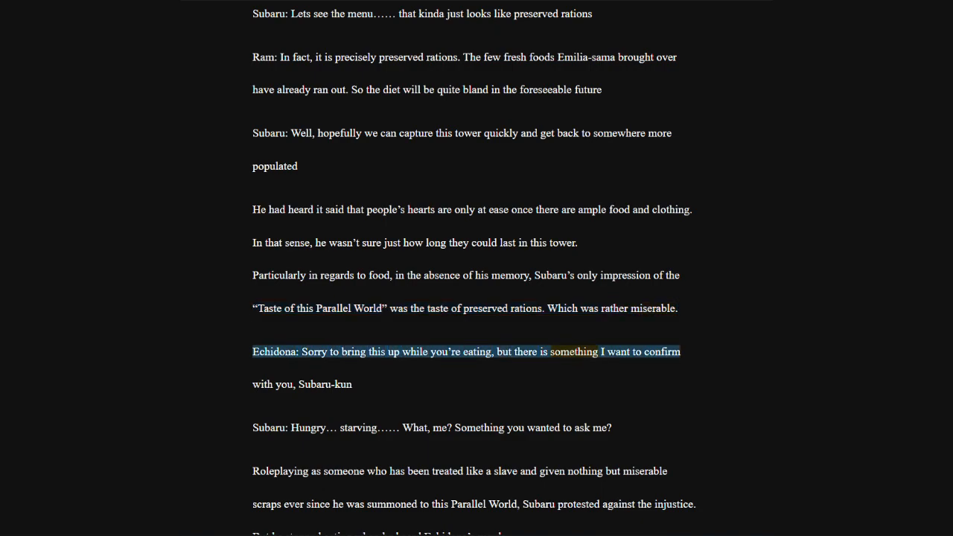
scroll(down, 3)
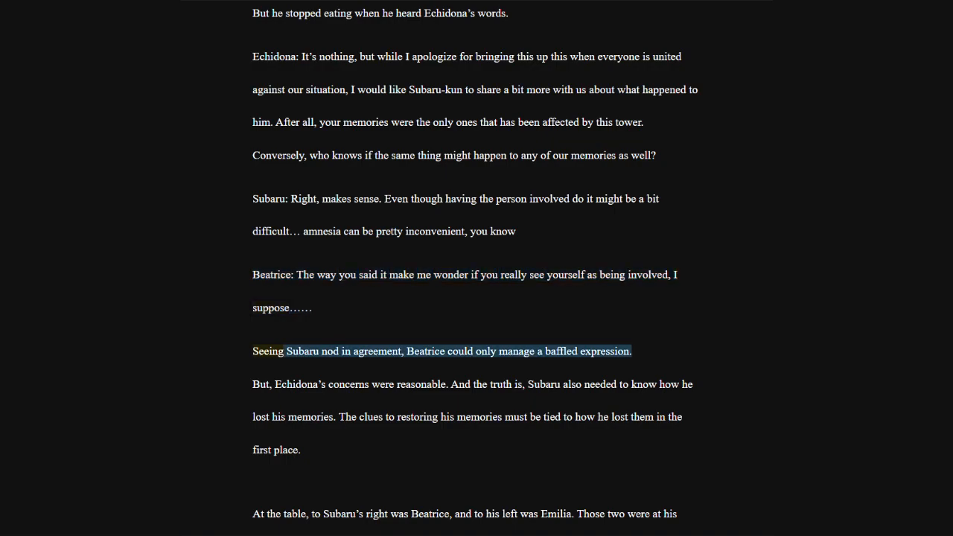
scroll(down, 3)
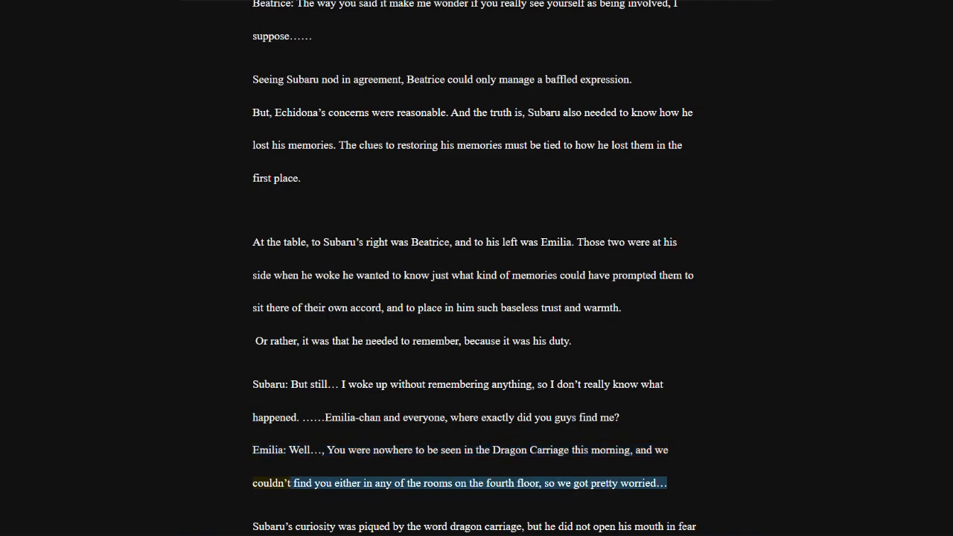